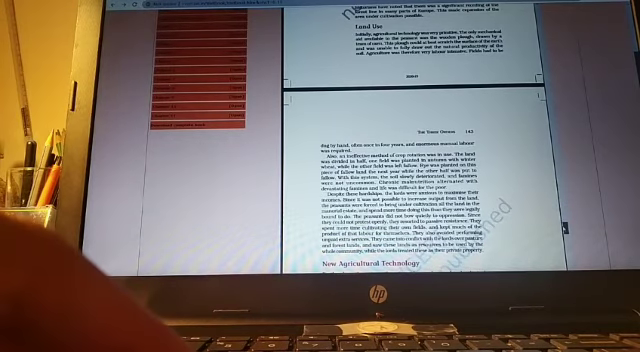
scroll(down, 3)
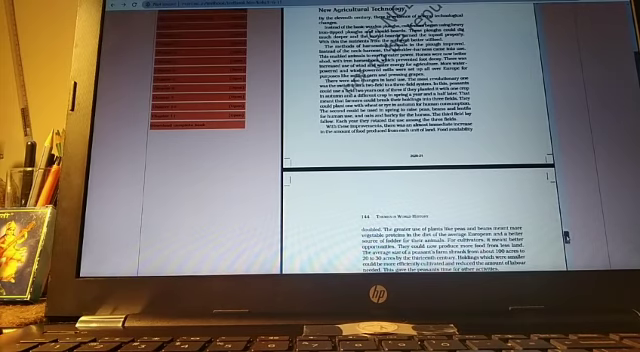
scroll(down, 3)
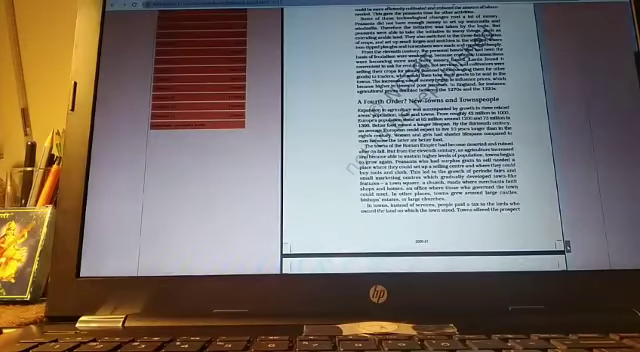